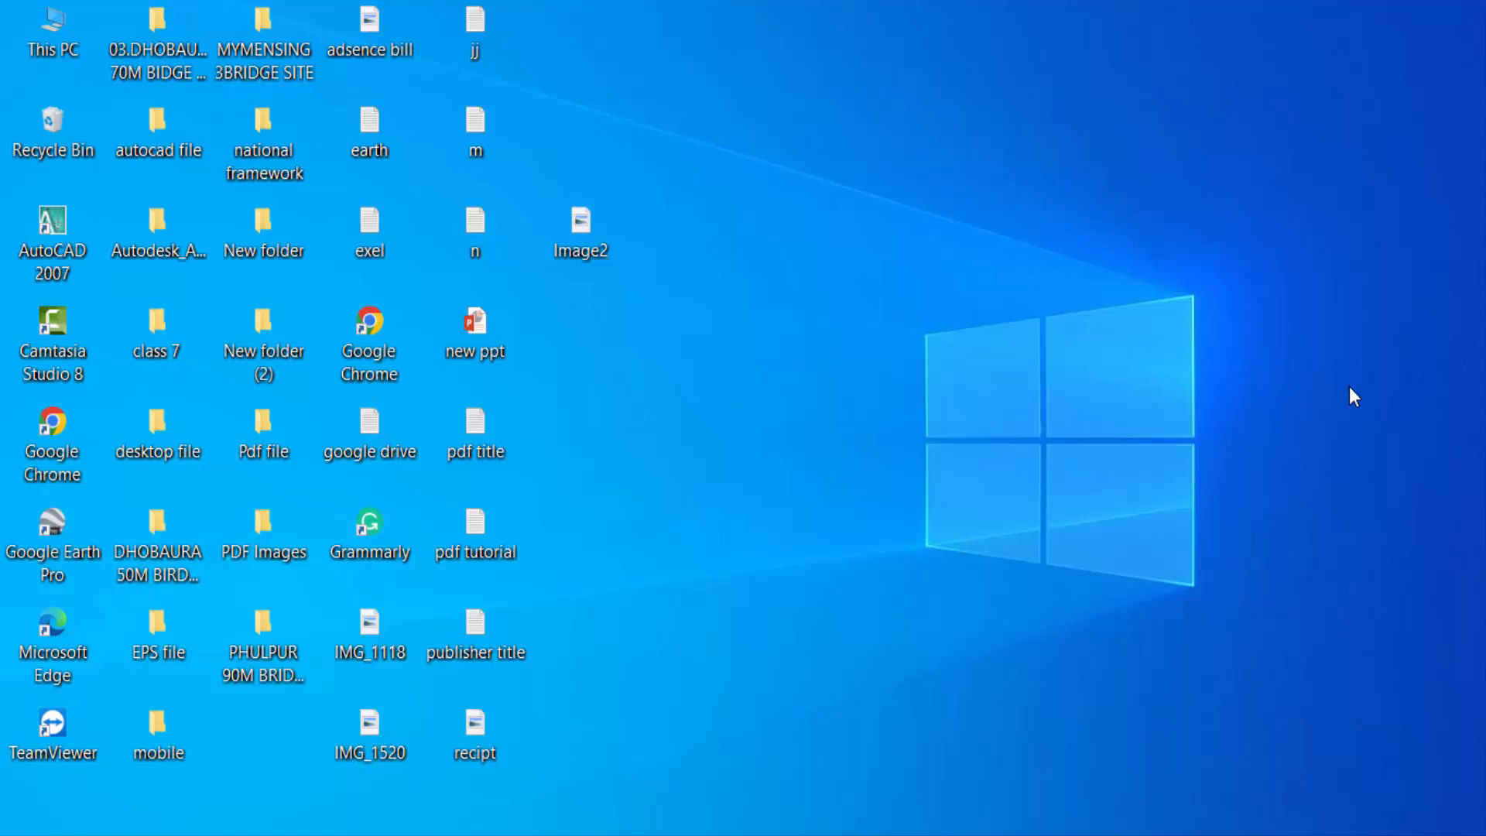
pyautogui.moveTo(637, 288)
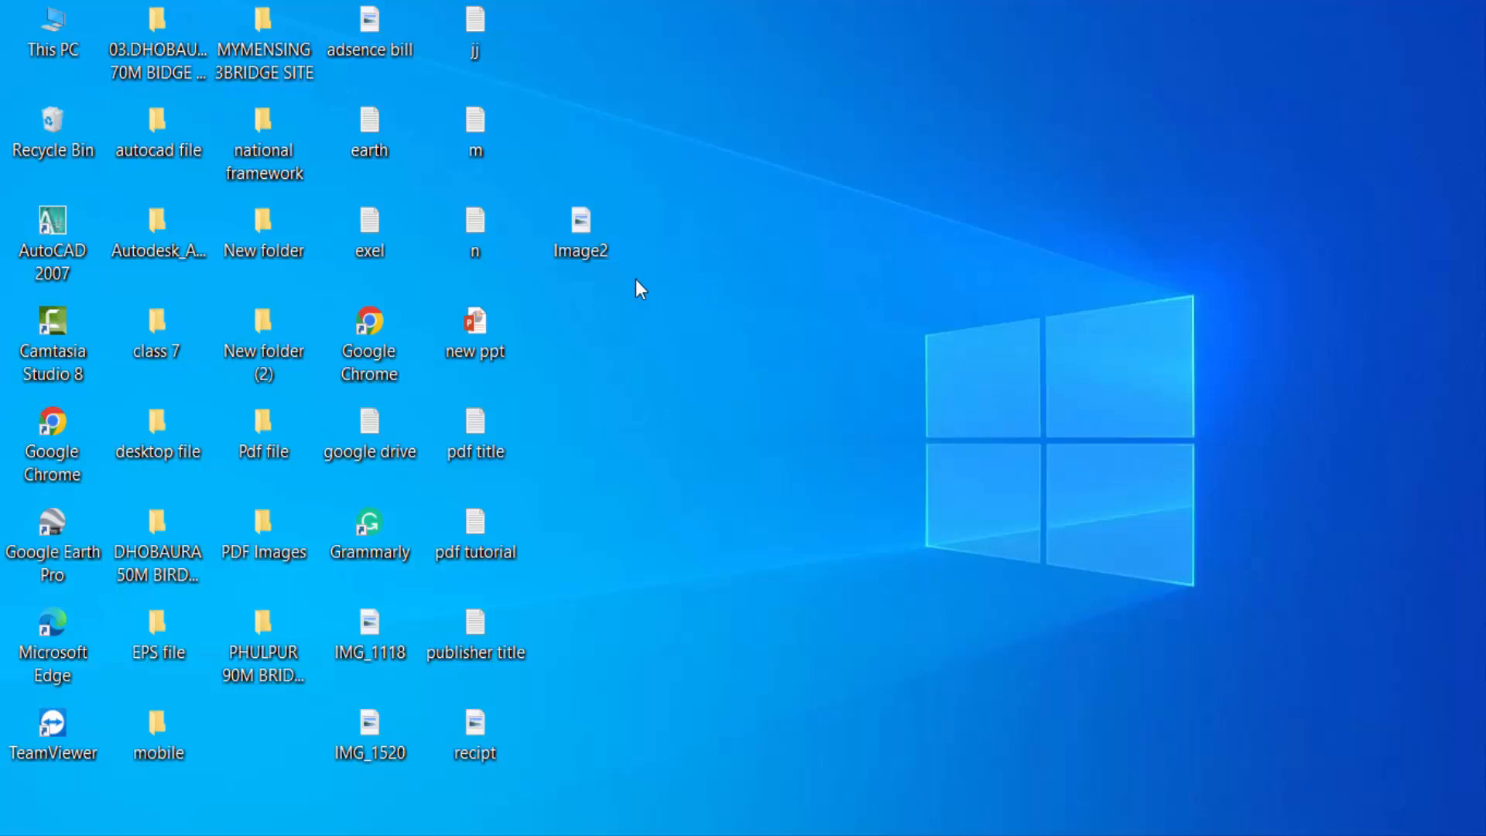
# Step: View Image2.jpg in Photos via Open with, zoom in twice on the handwriting, then close Photos
pyautogui.rightClick(580, 222)
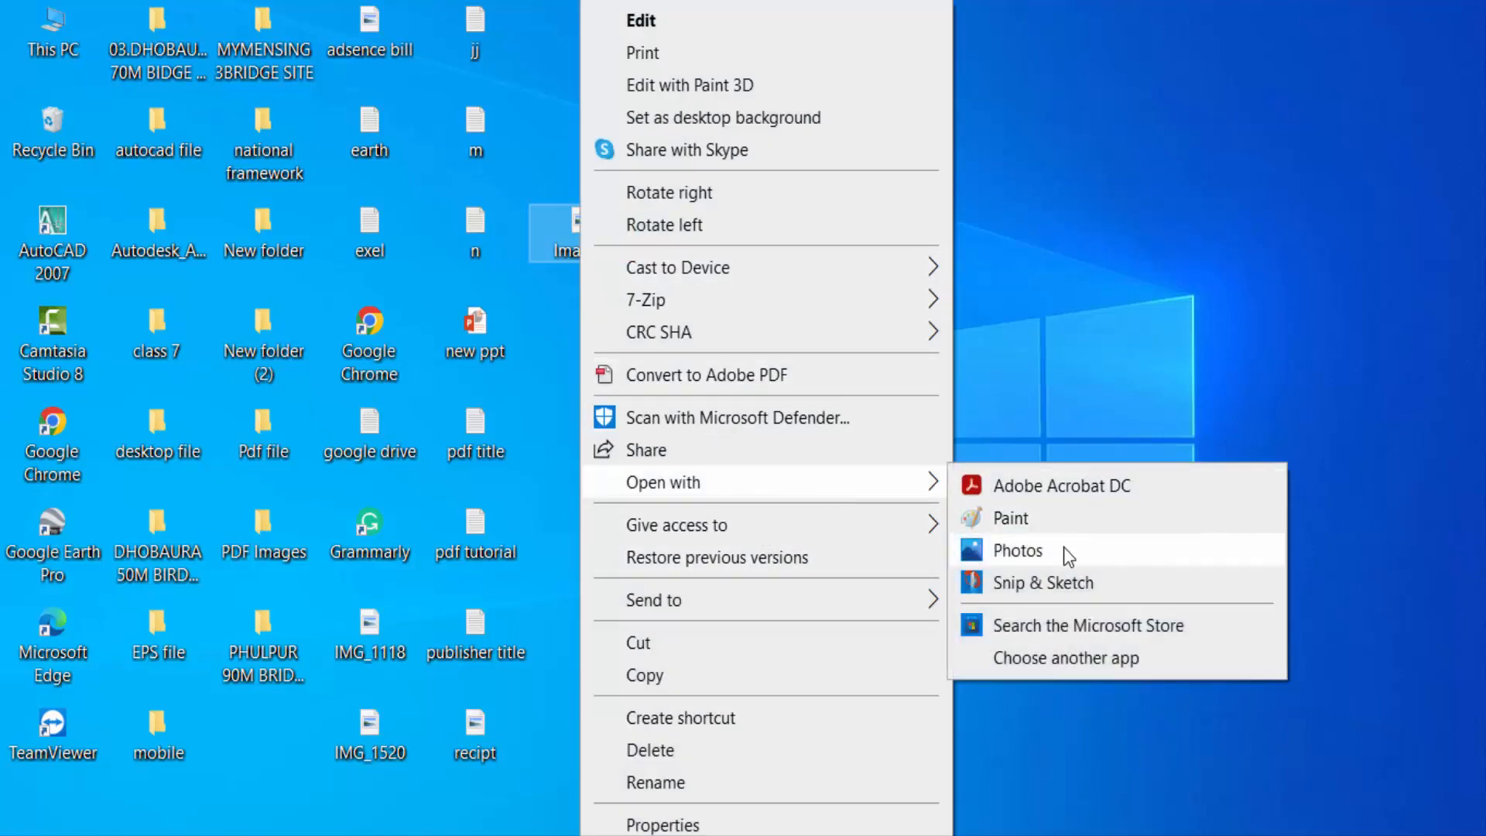
pyautogui.click(1017, 549)
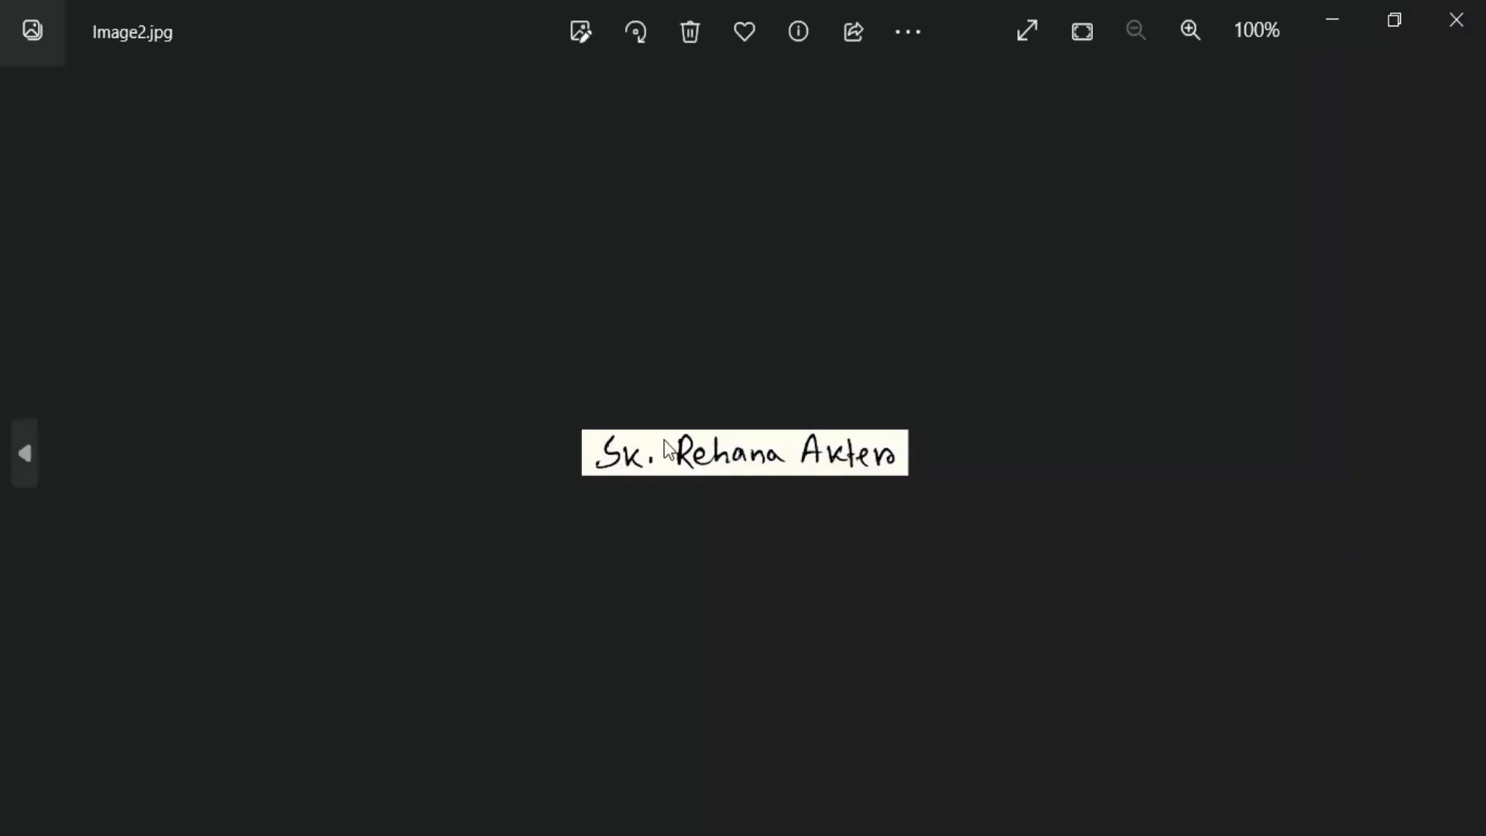
pyautogui.click(1190, 31)
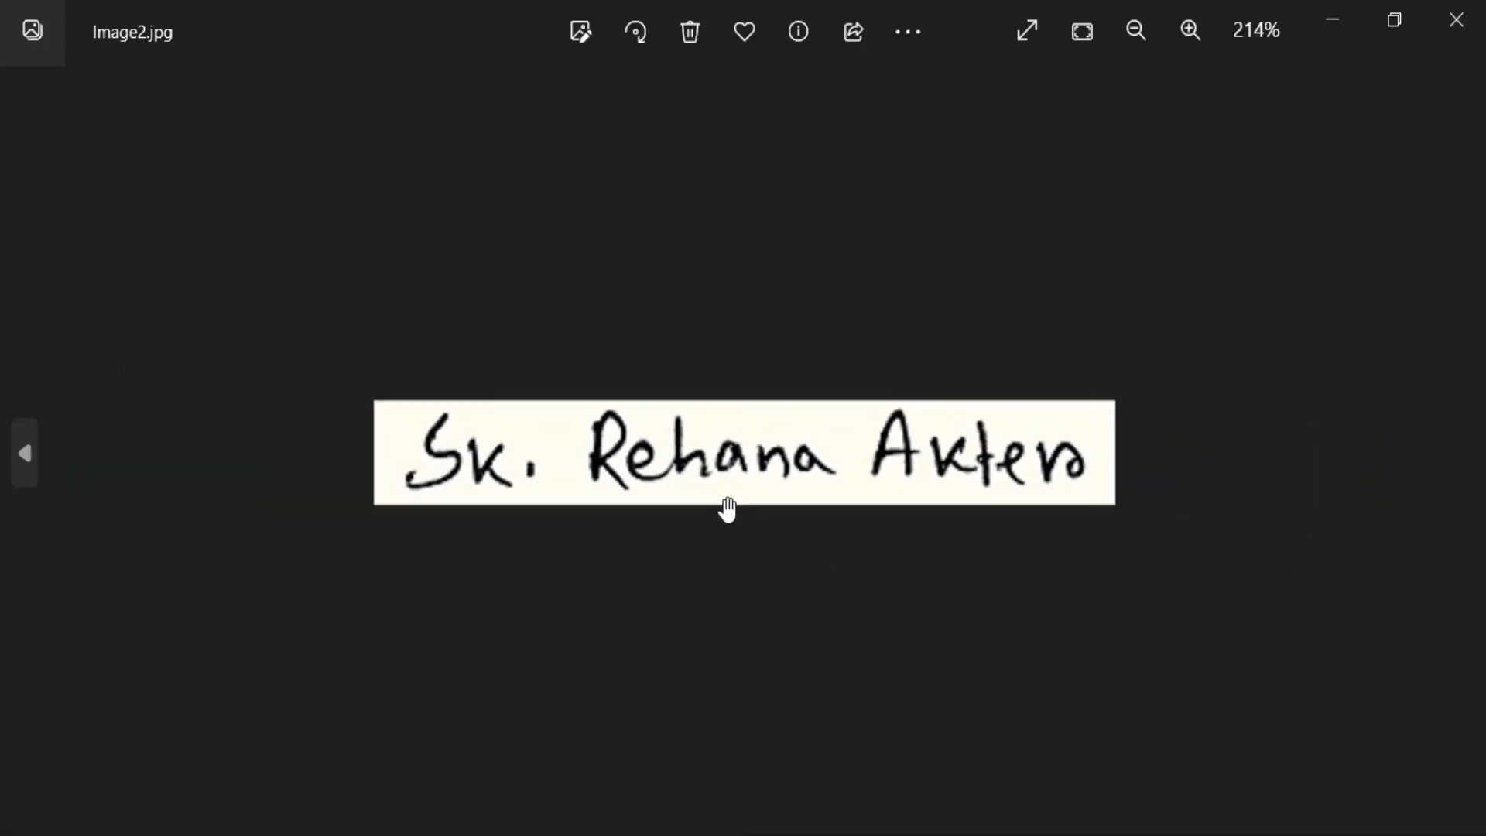
pyautogui.click(1190, 31)
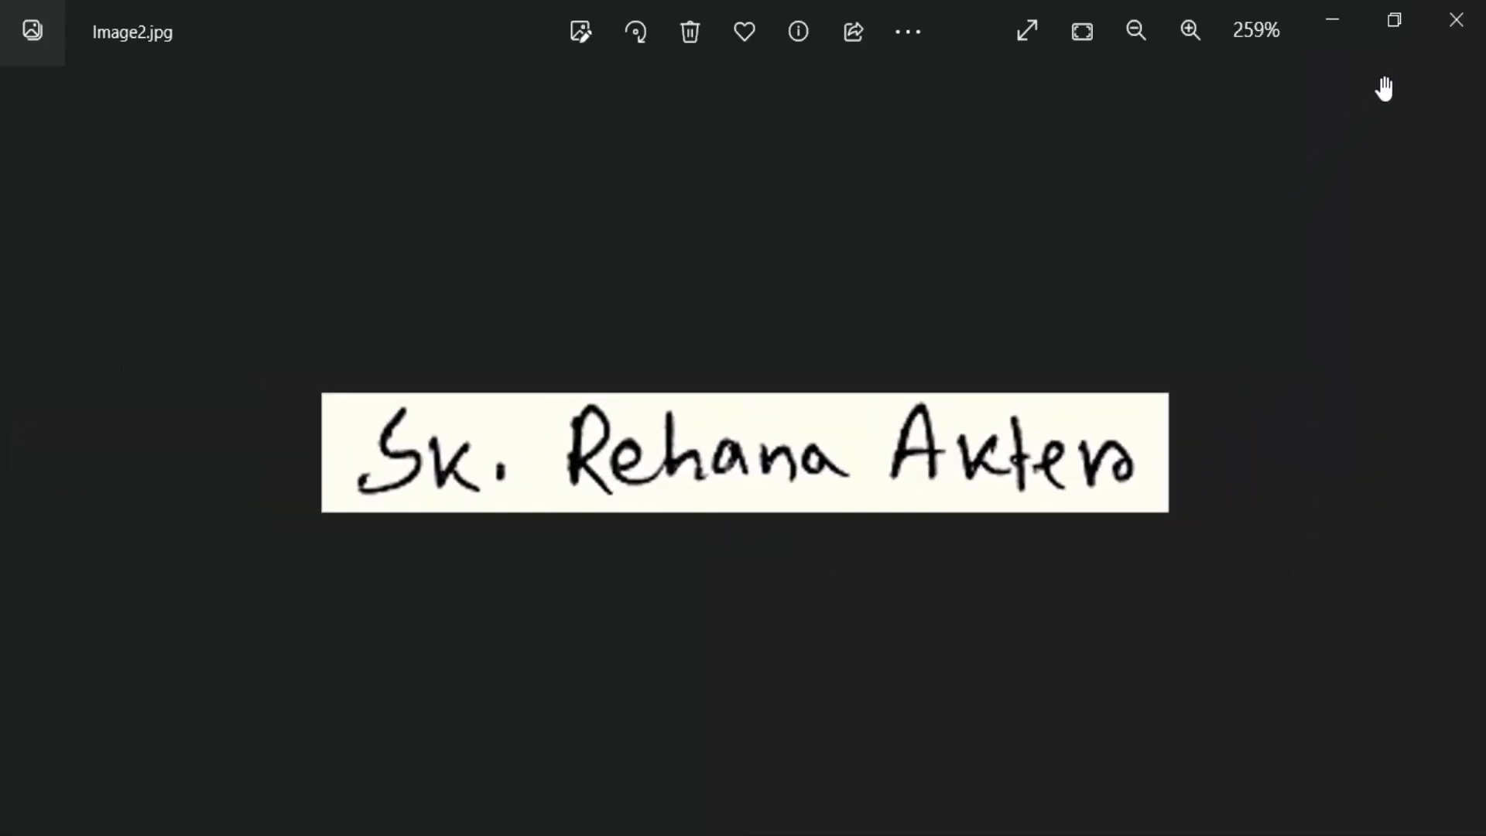
pyautogui.click(1456, 19)
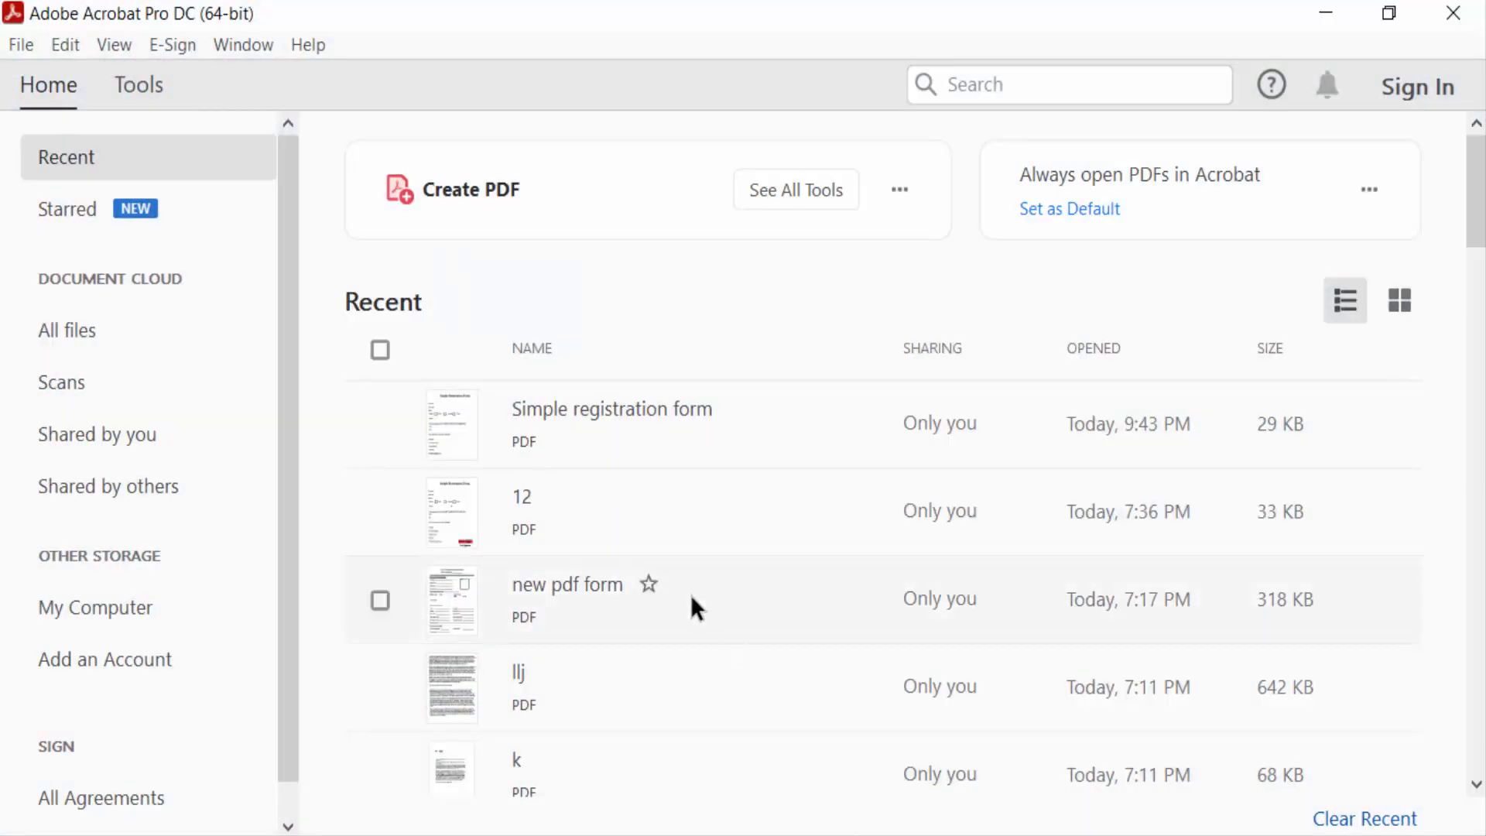
pyautogui.moveTo(545, 549)
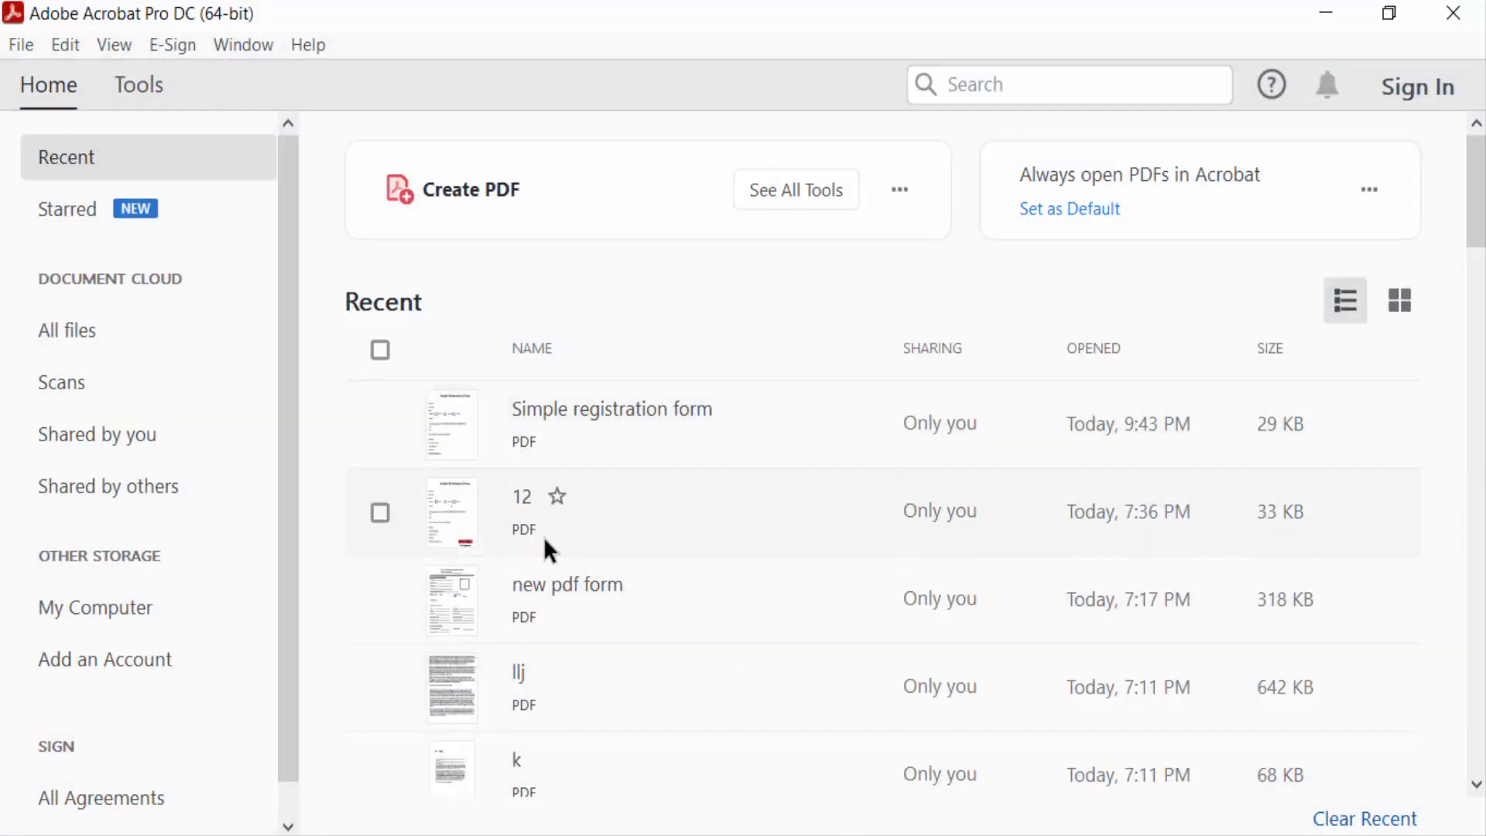
# Step: Load Simple registration form from Recent and scroll to the Your Signature heading
pyautogui.doubleClick(611, 423)
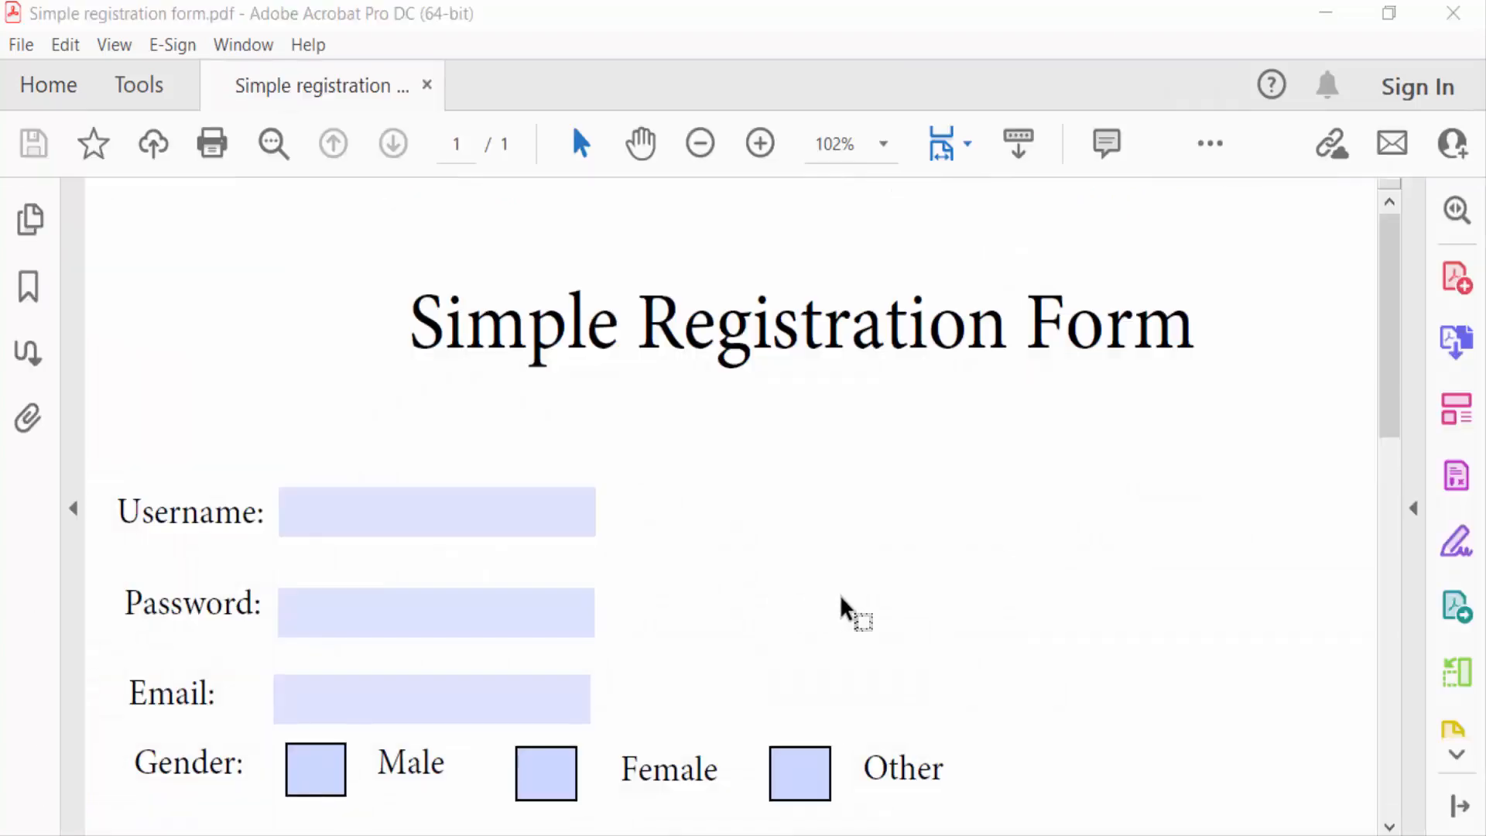
pyautogui.scroll(-3)
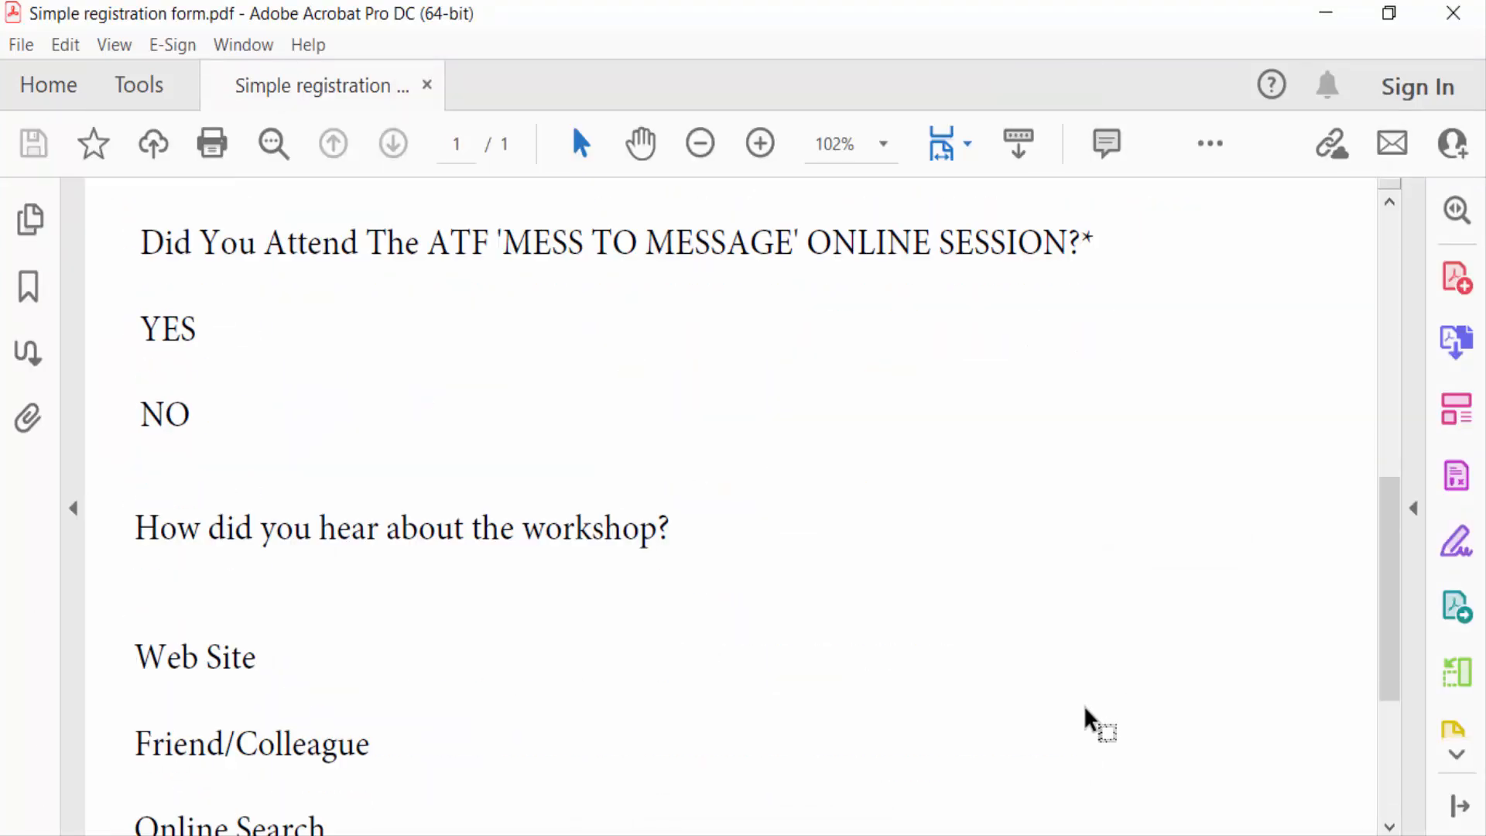
pyautogui.scroll(-3)
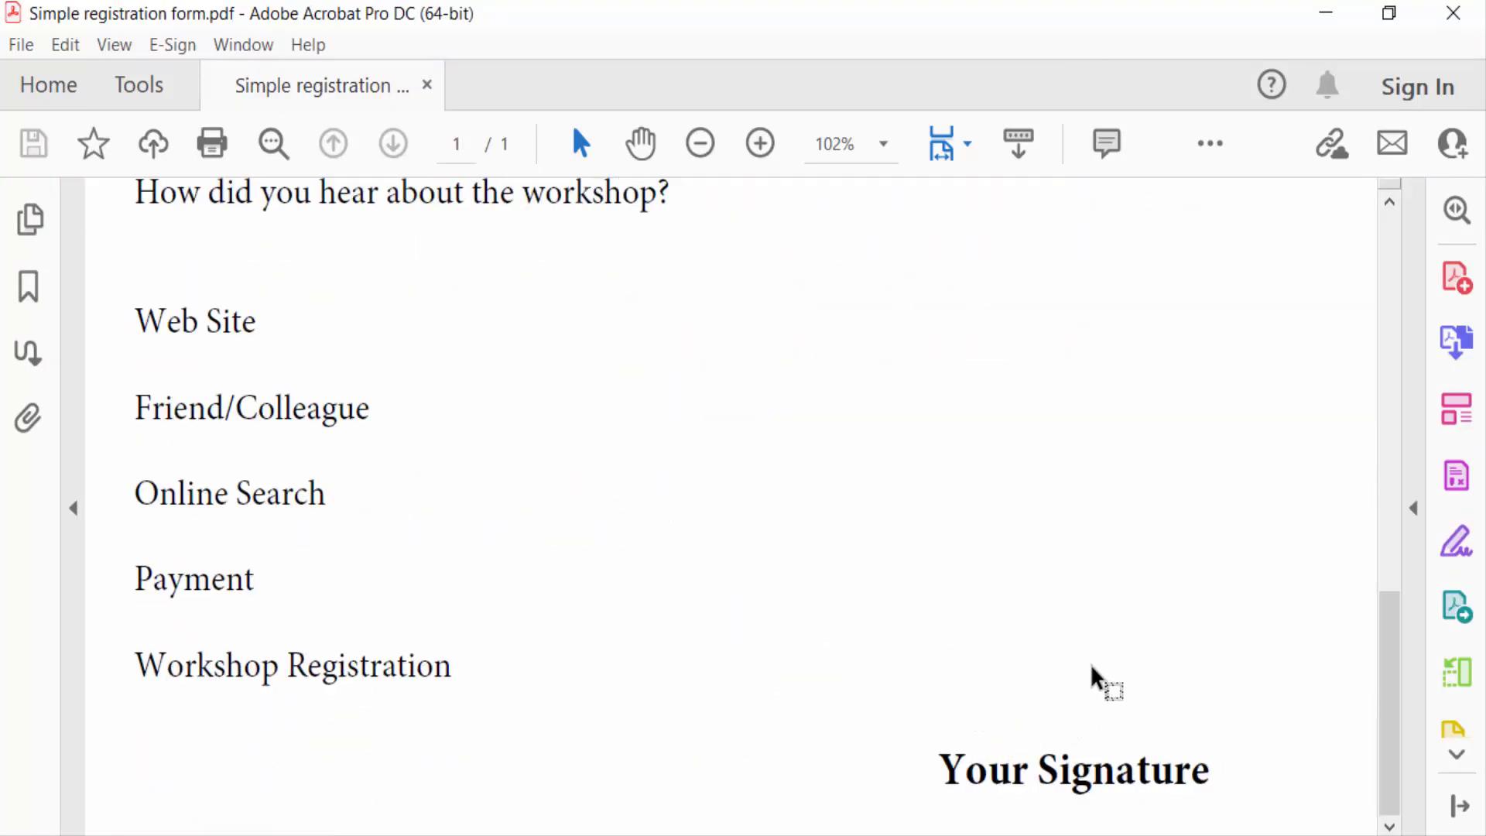
pyautogui.moveTo(976, 688)
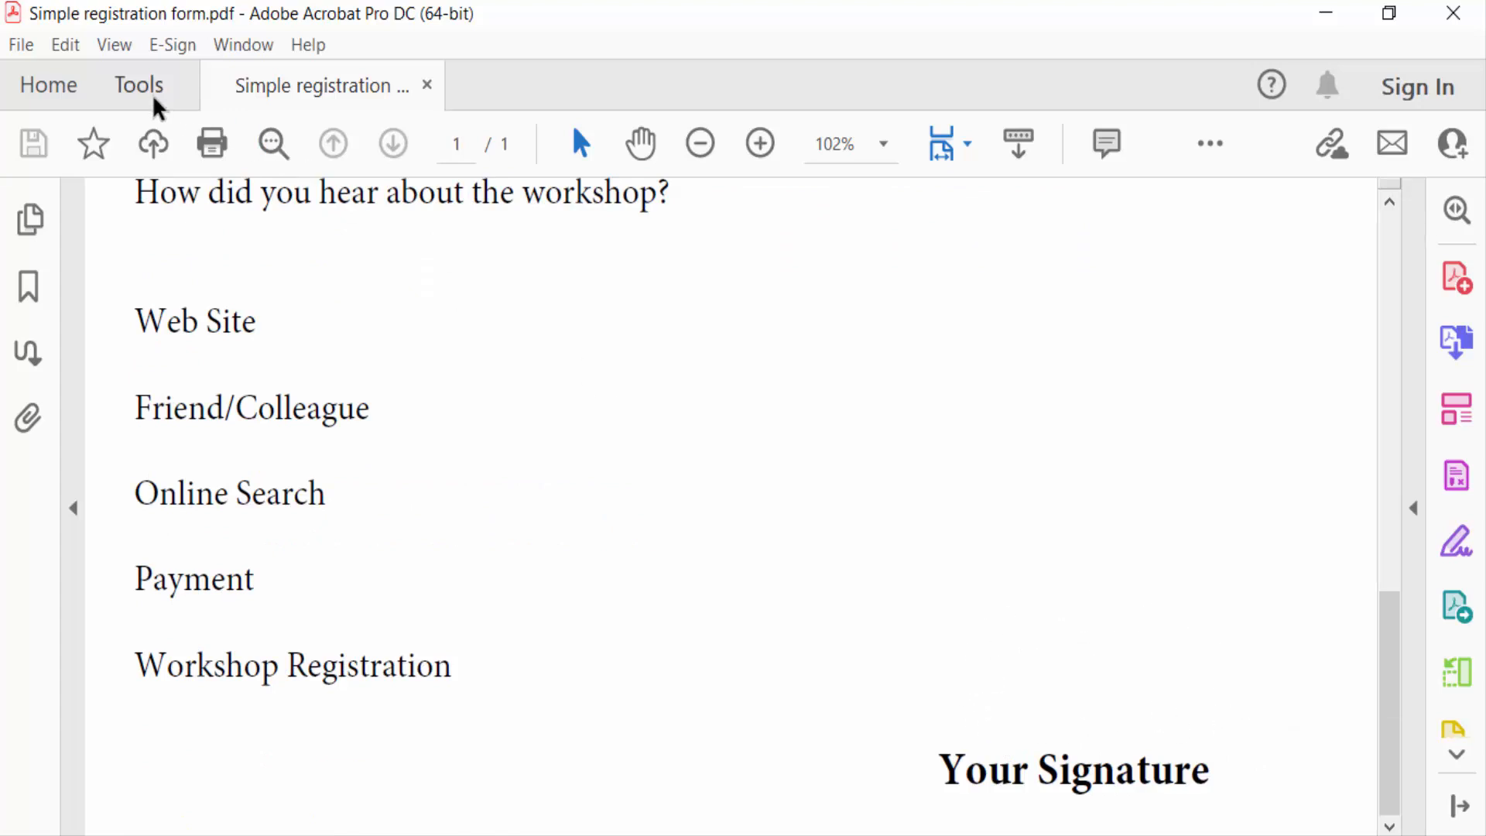
# Step: Launch Fill & Sign from Tools and choose Sign Yourself > Add Signature
pyautogui.click(138, 85)
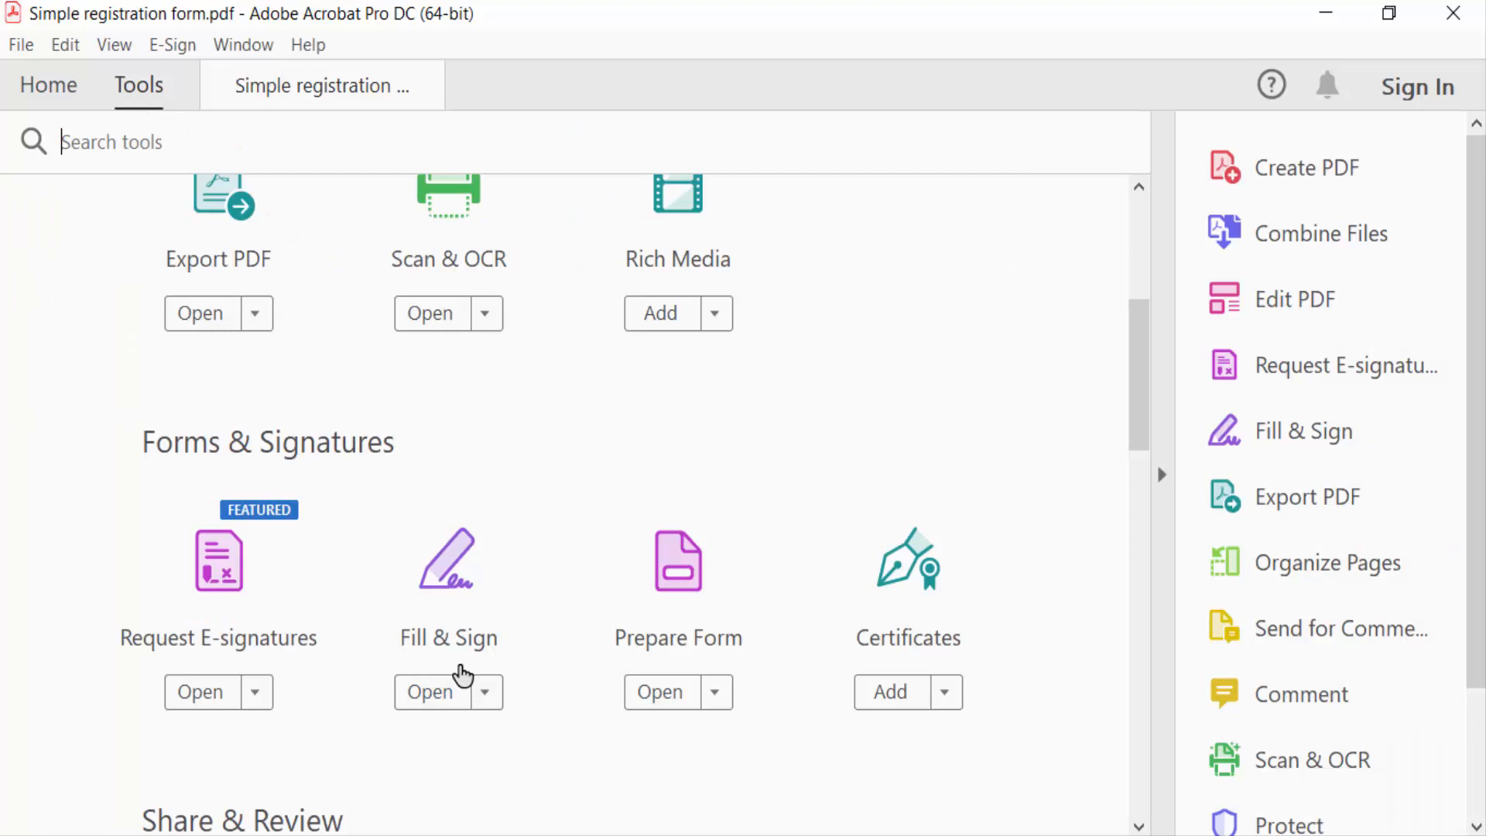
pyautogui.click(428, 692)
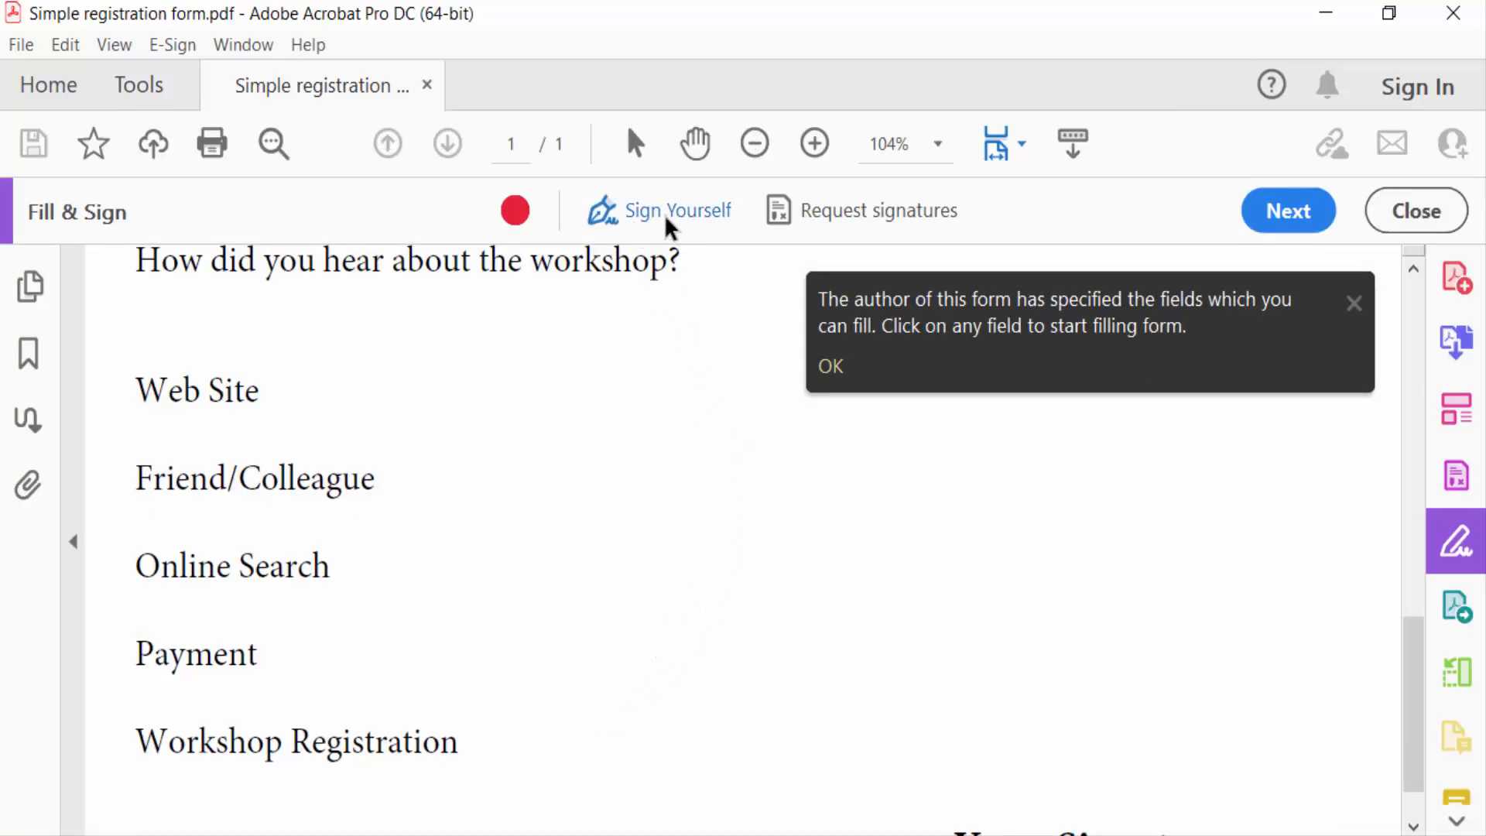
pyautogui.click(676, 211)
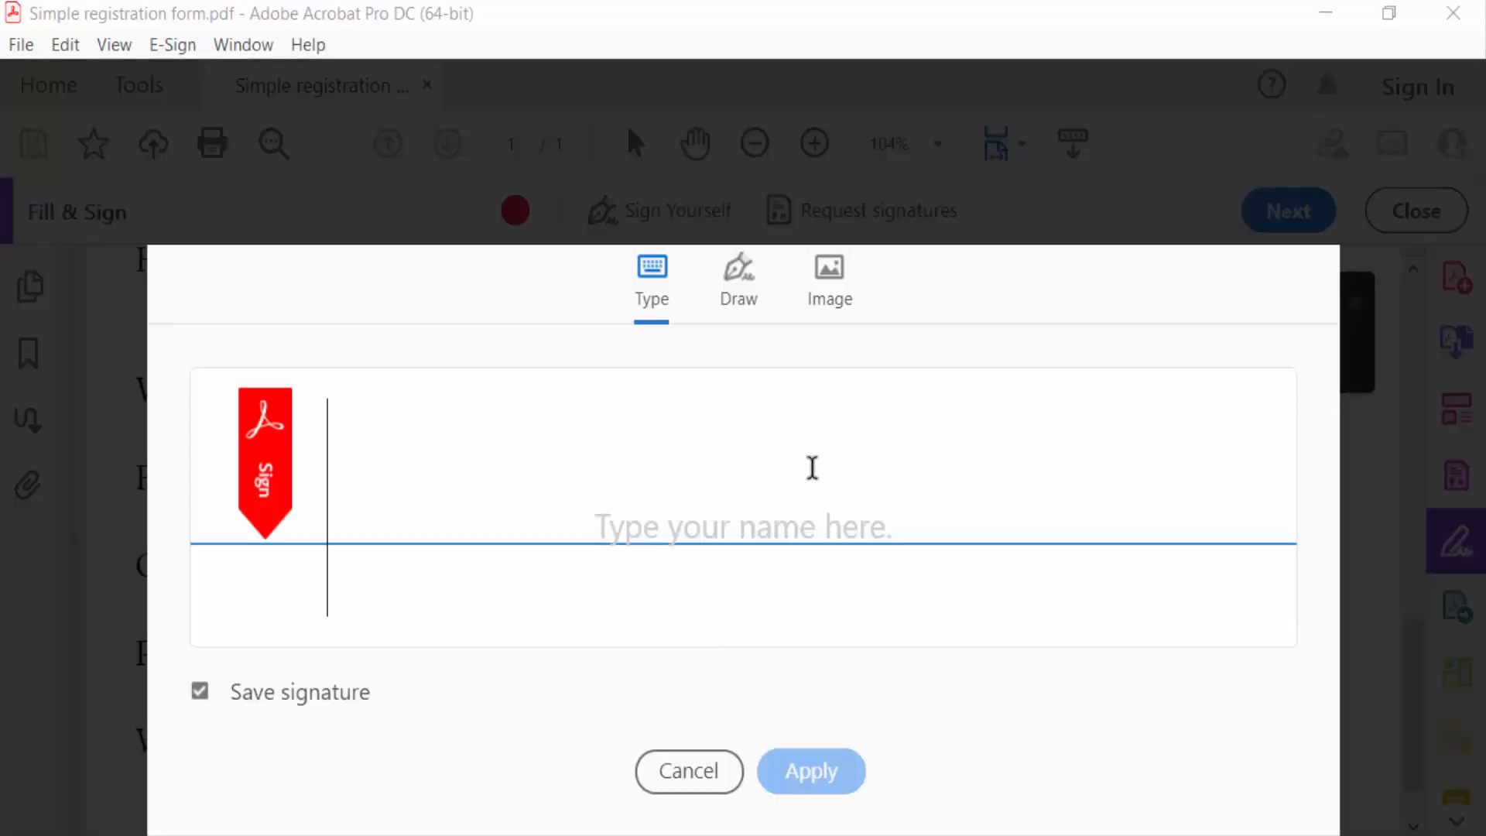
# Step: Make Image2.jpg the signature image, apply it, and place it on the form page
pyautogui.click(829, 279)
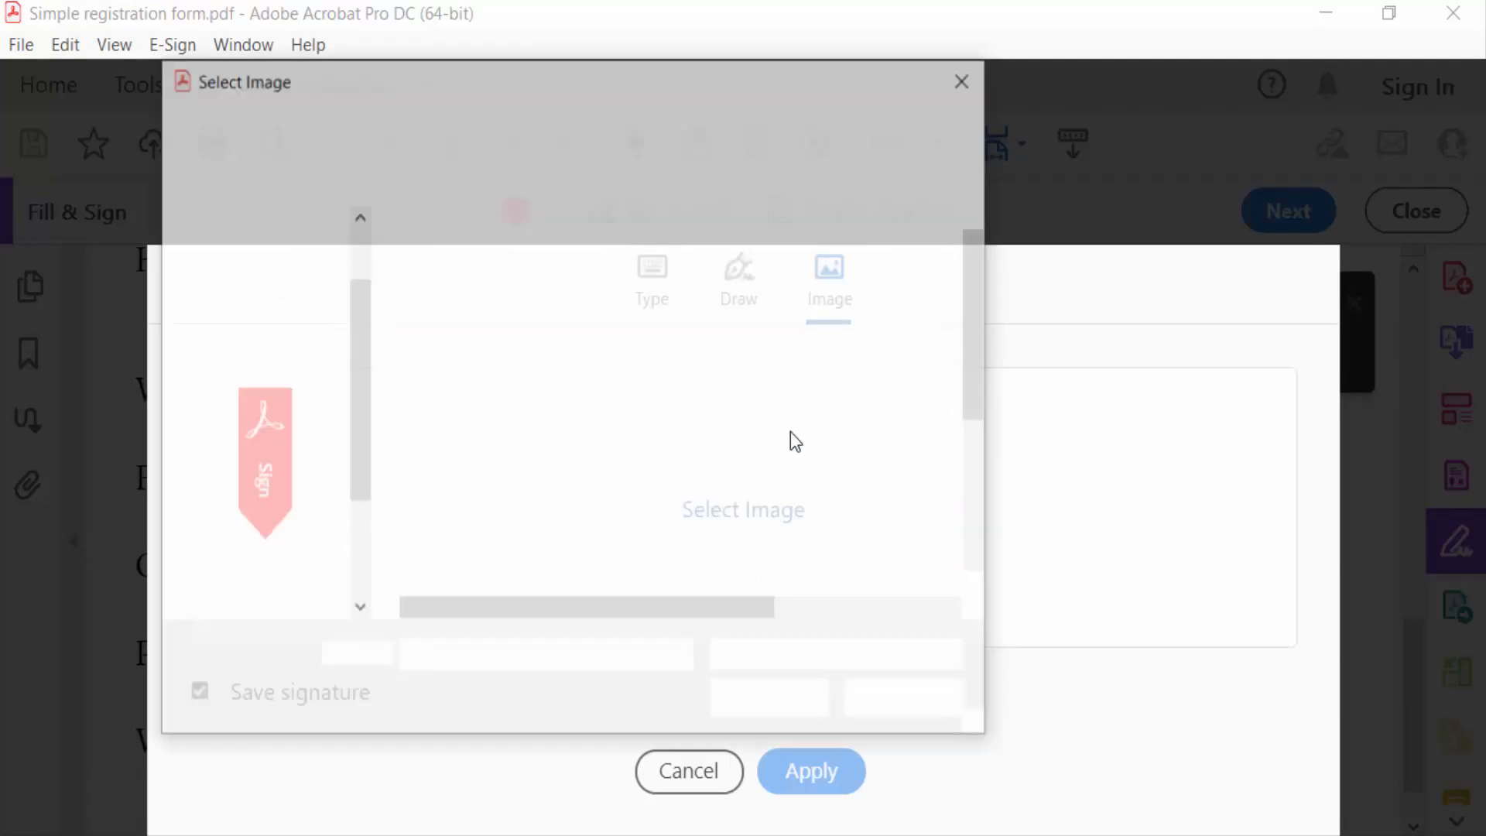
pyautogui.click(742, 509)
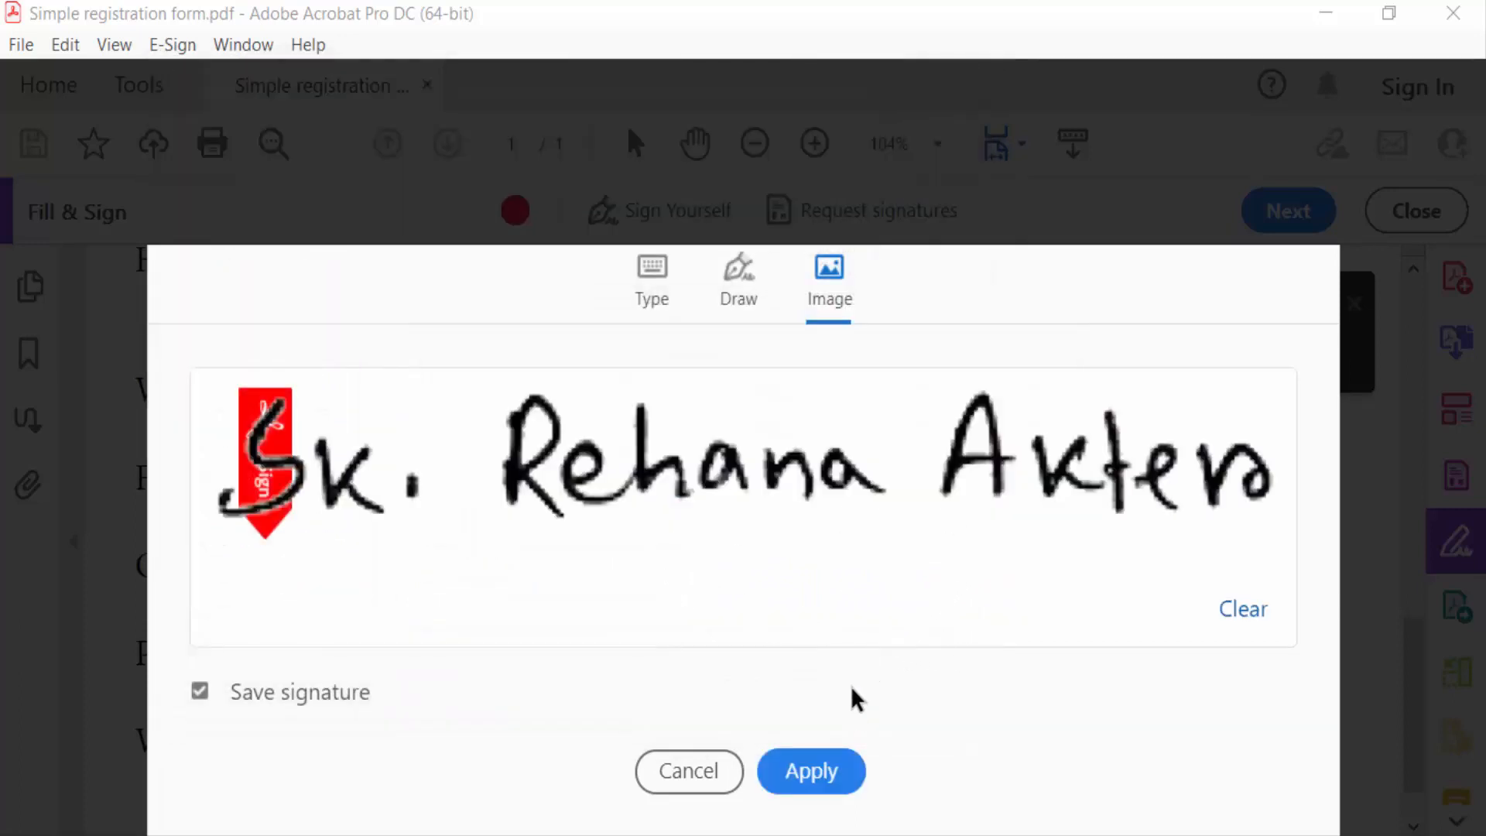
pyautogui.click(1242, 609)
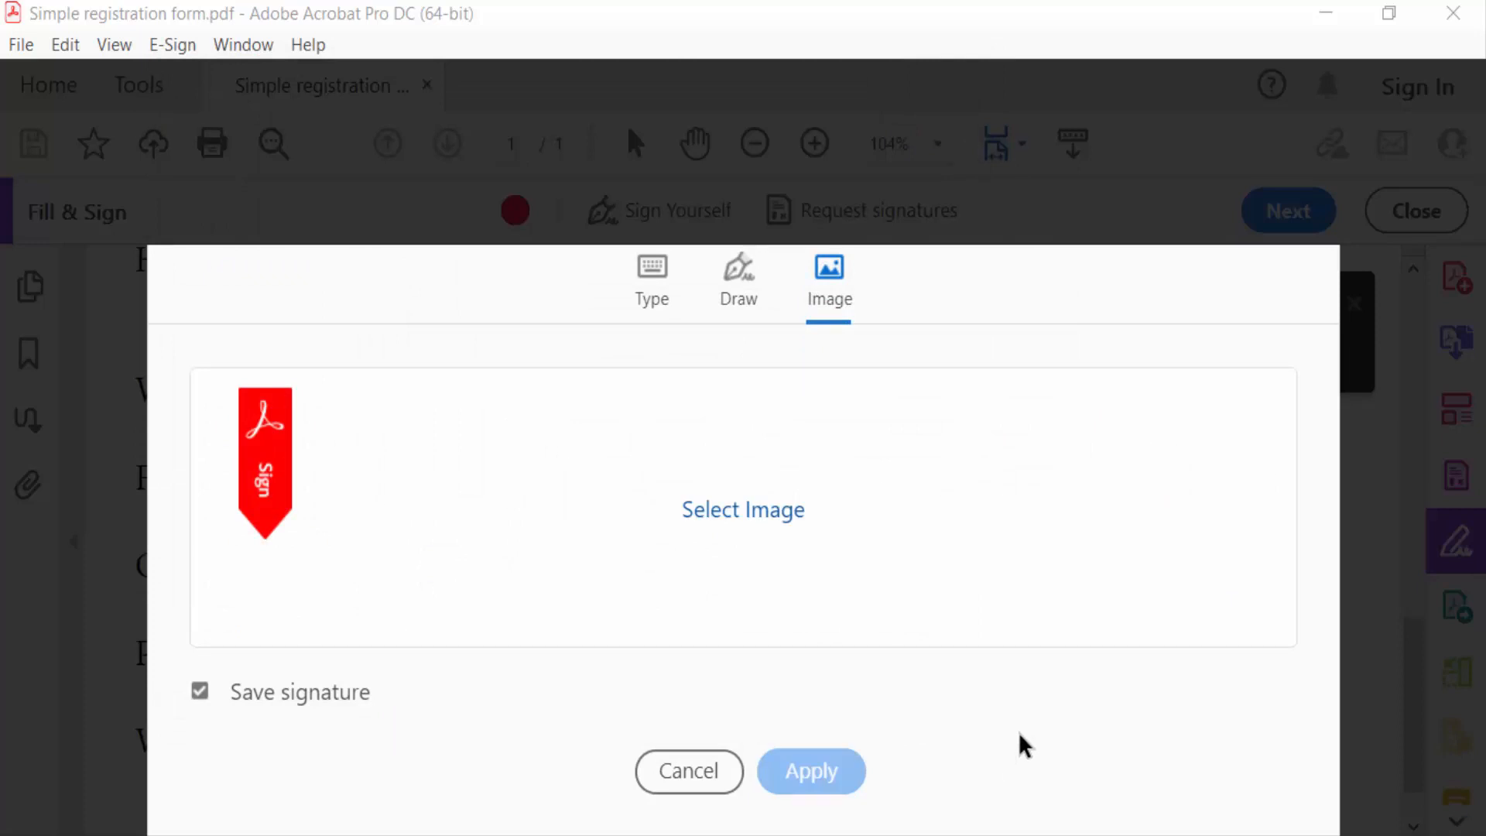
pyautogui.click(811, 771)
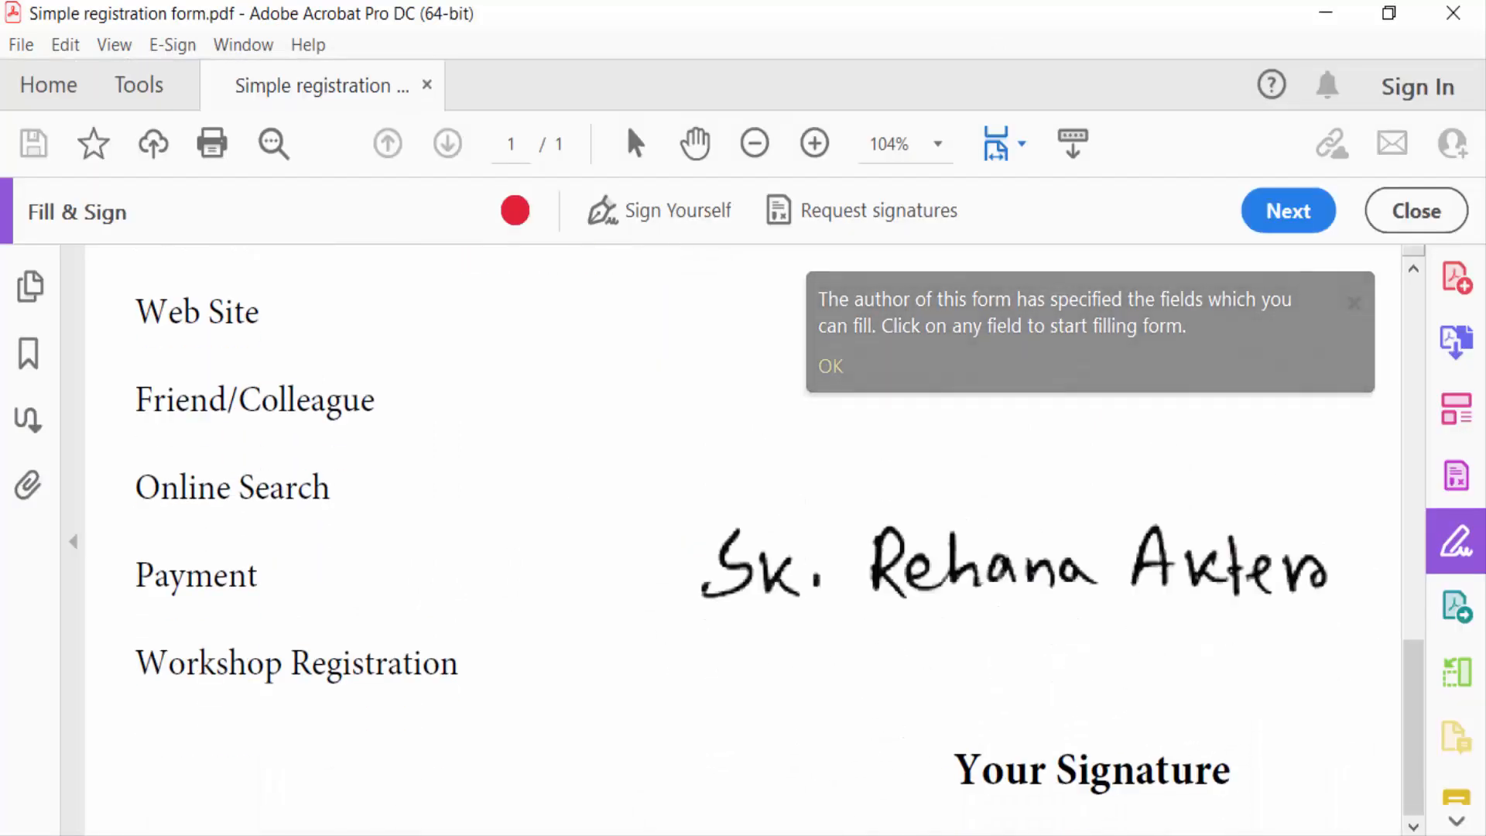
# Step: Shrink the placed signature to sit just above Your Signature and close Fill & Sign
pyautogui.click(1004, 569)
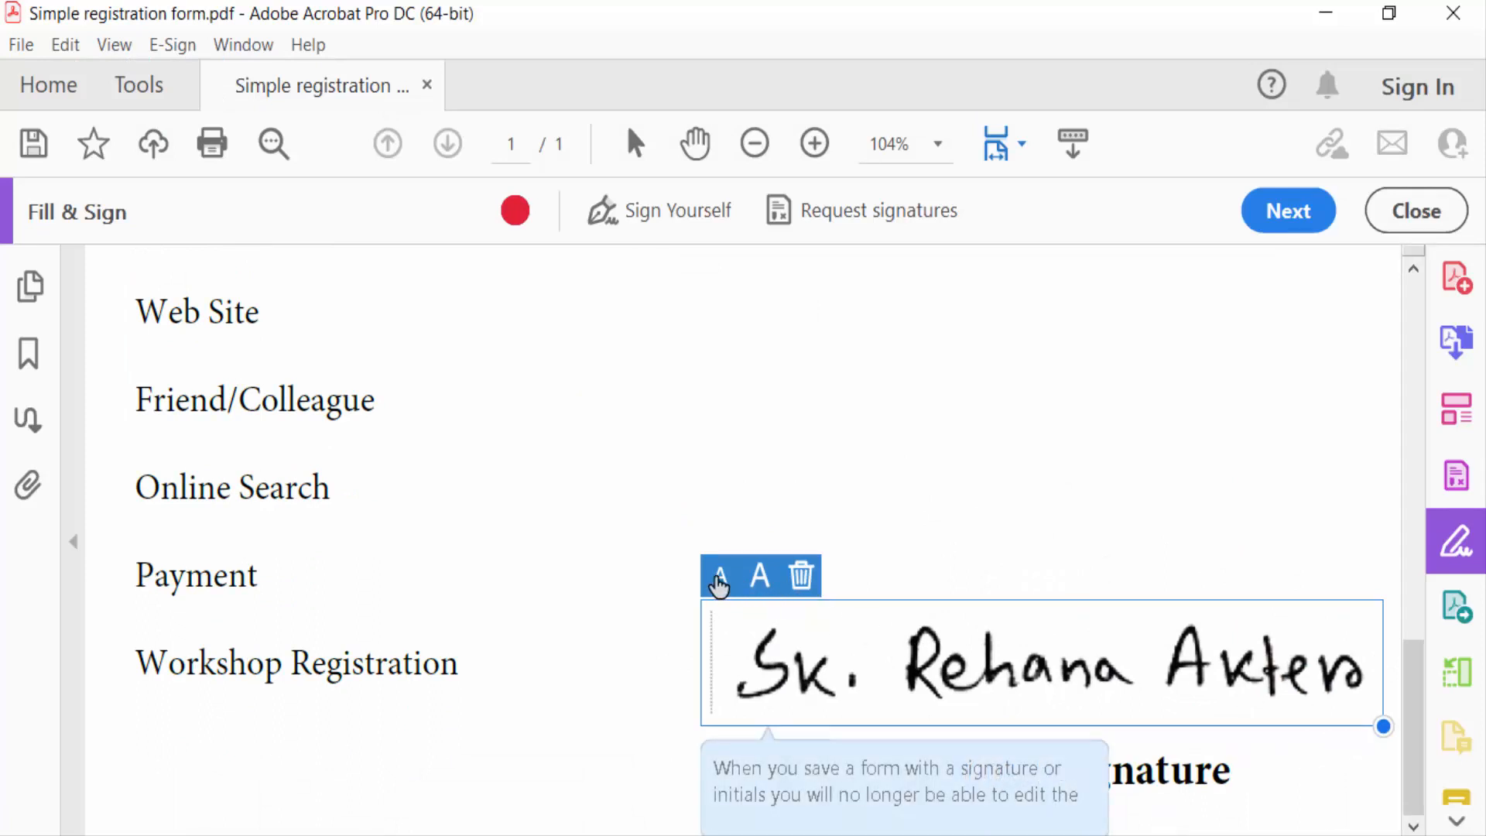
pyautogui.moveTo(1383, 726); pyautogui.dragTo(1097, 681)
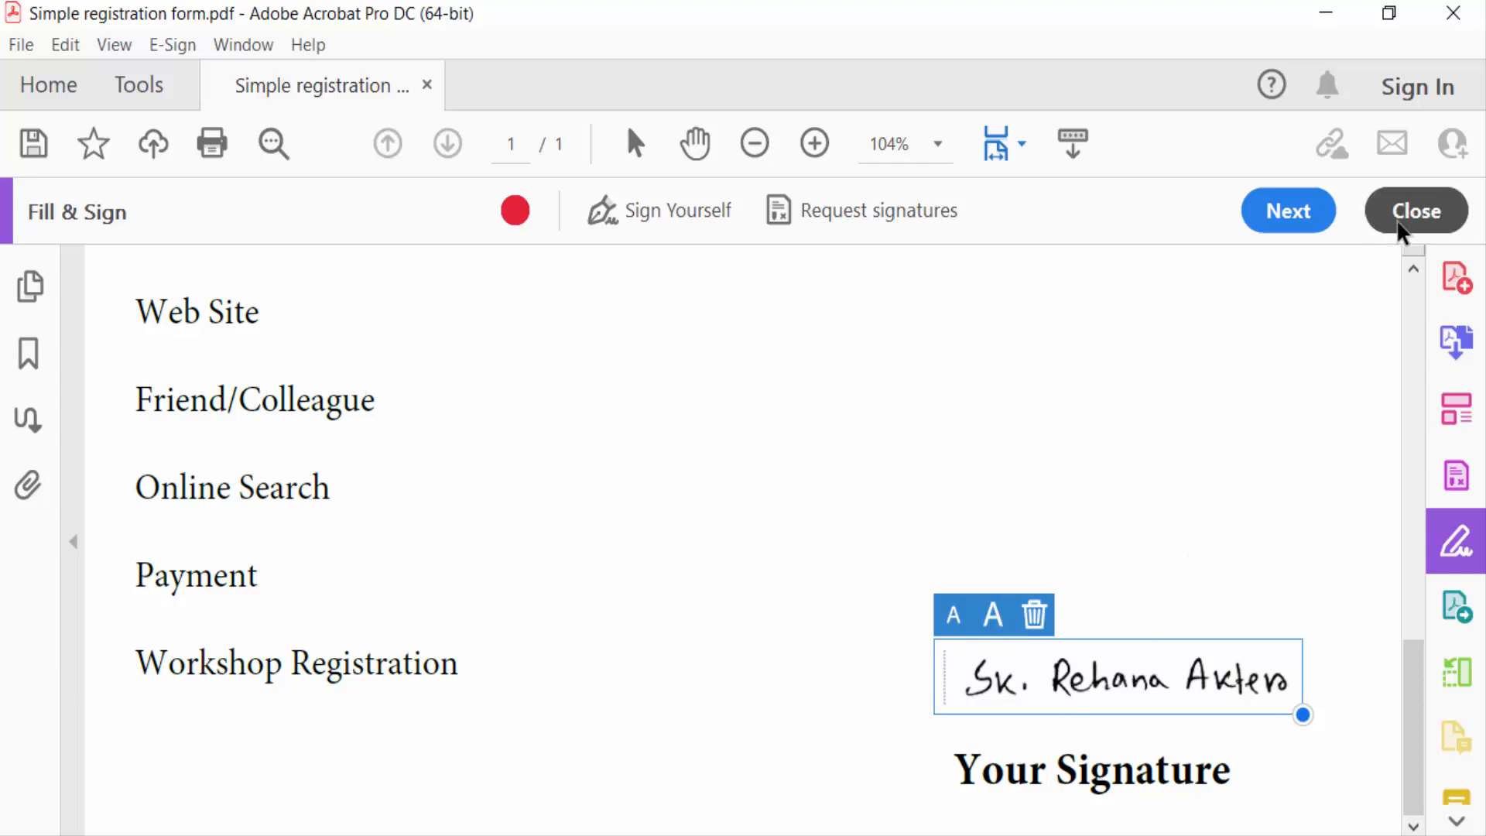
pyautogui.click(1415, 211)
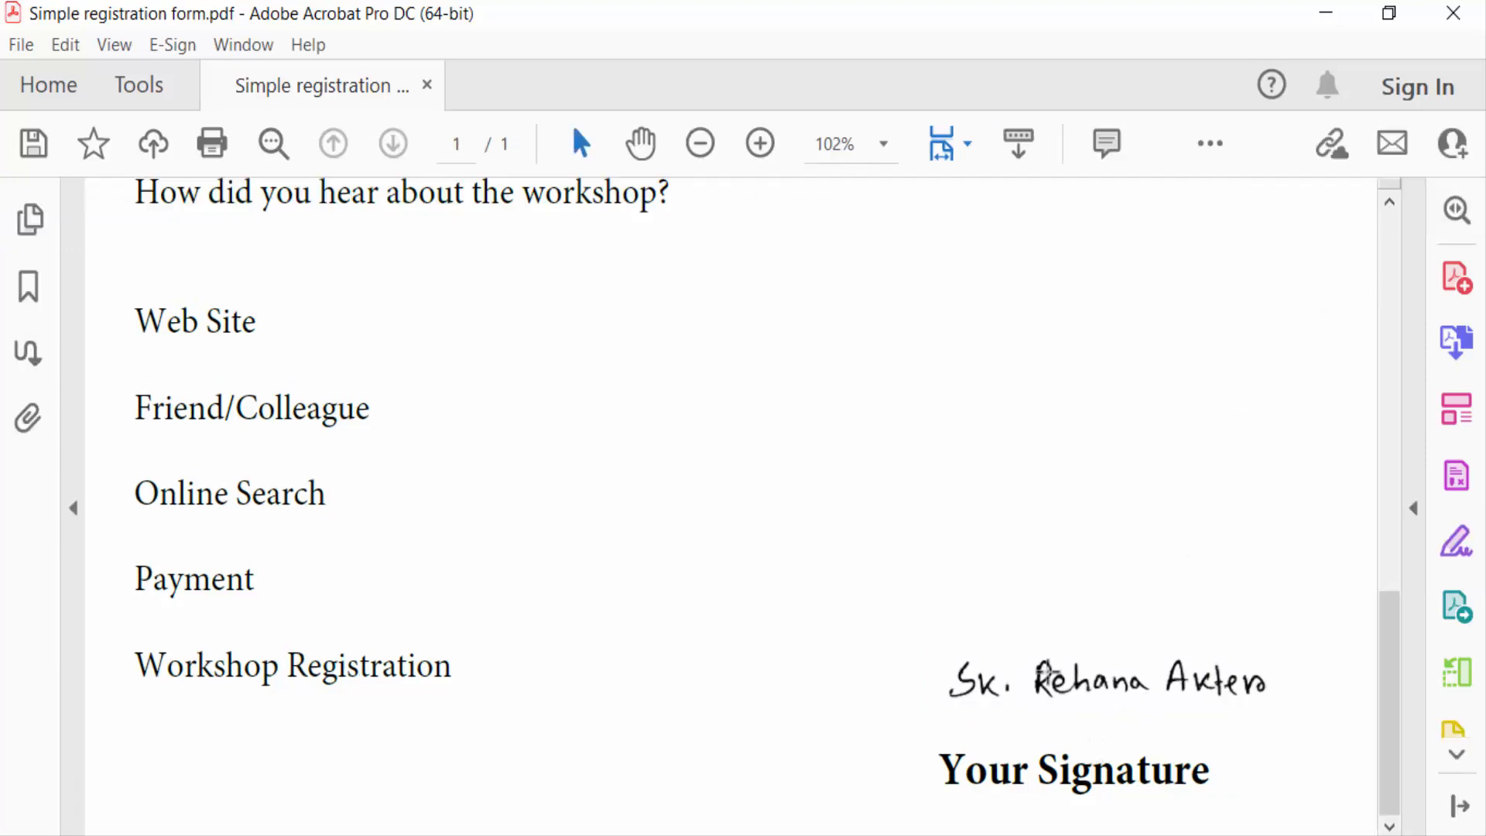